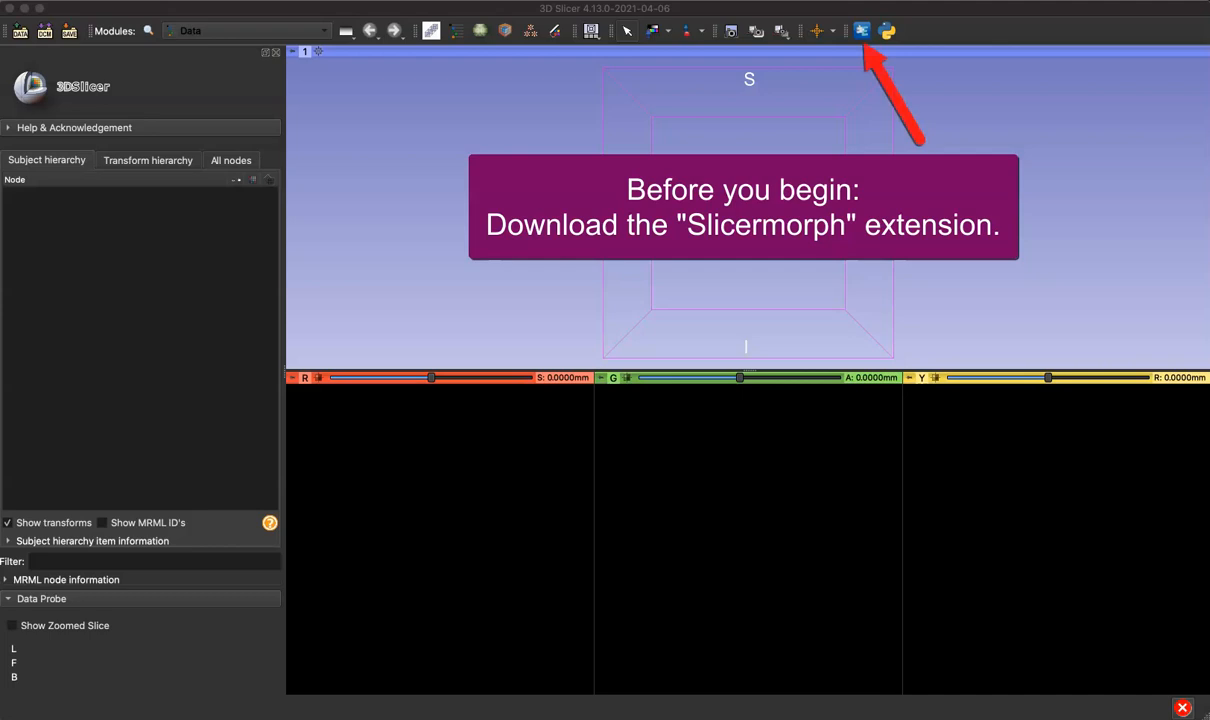
mouse_move(230, 331)
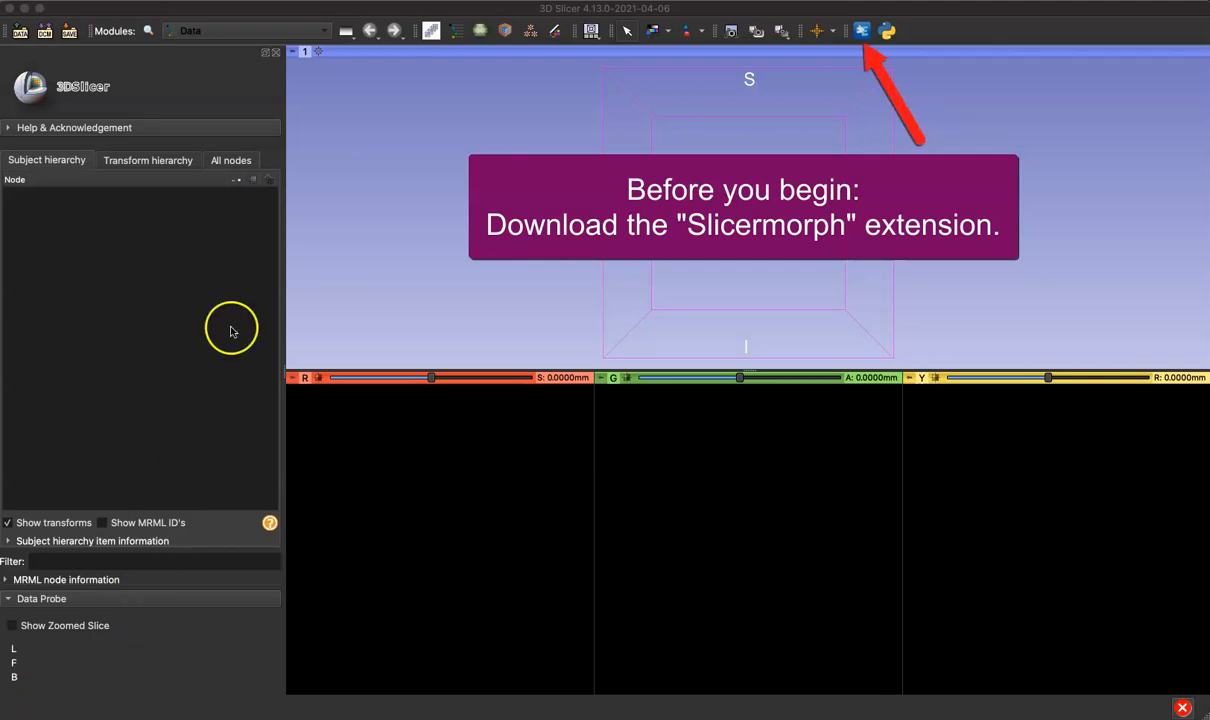
mouse_move(303, 49)
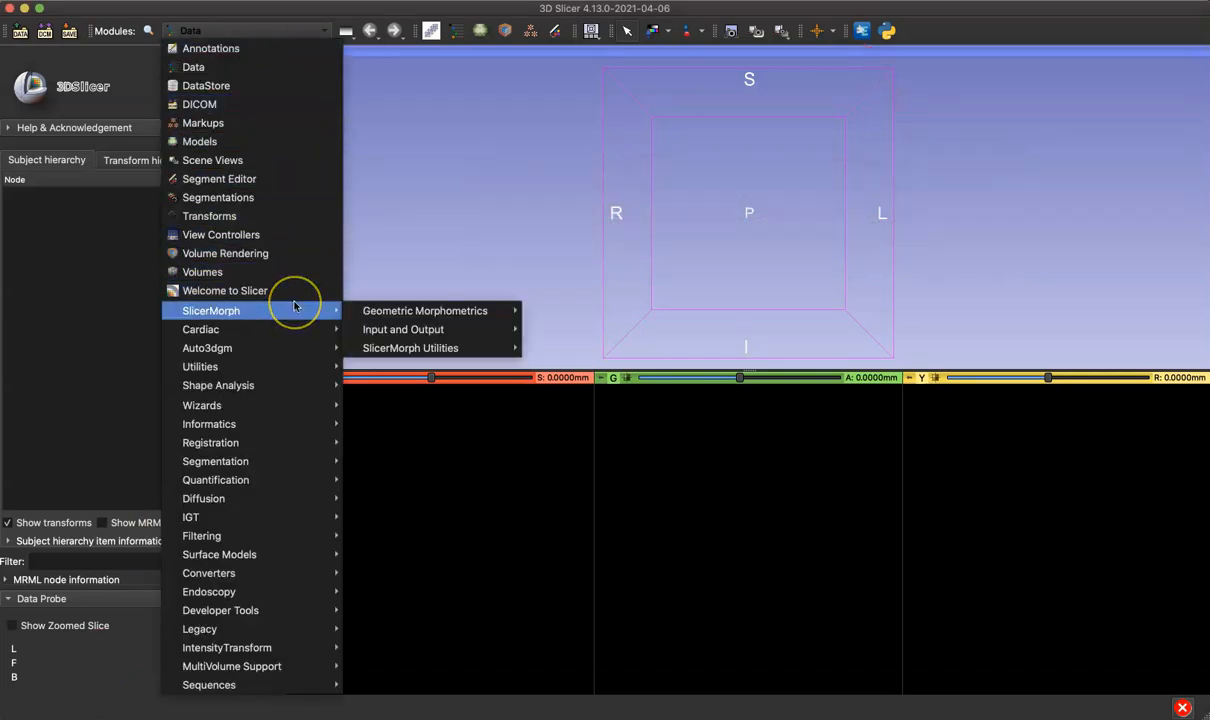
mouse_move(403, 329)
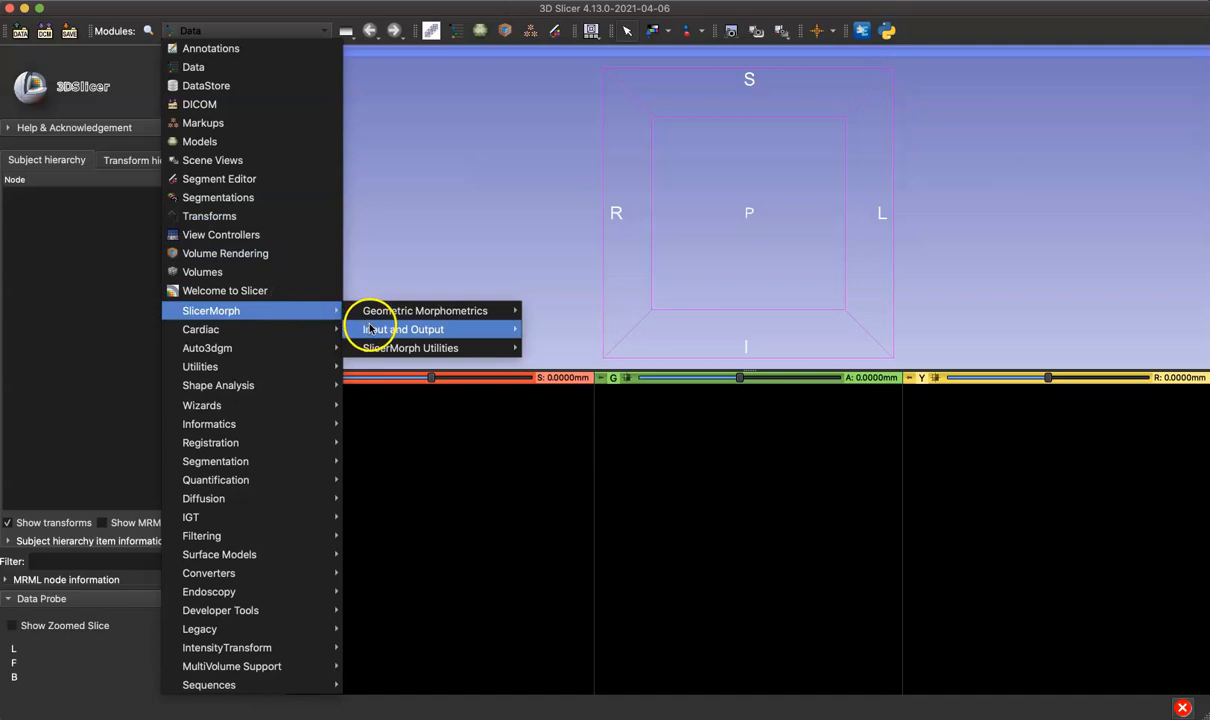
Launch the ImageStacks importer from the SlicerMorph Input and Output modules
click(403, 329)
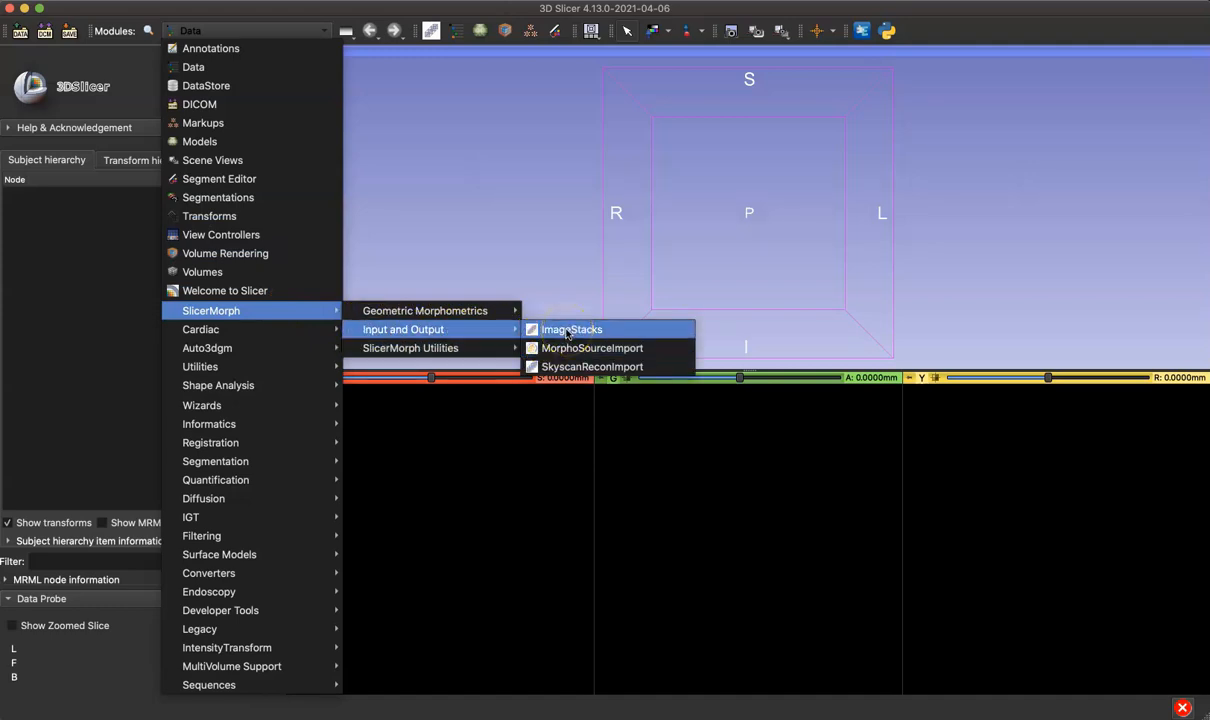
click(571, 329)
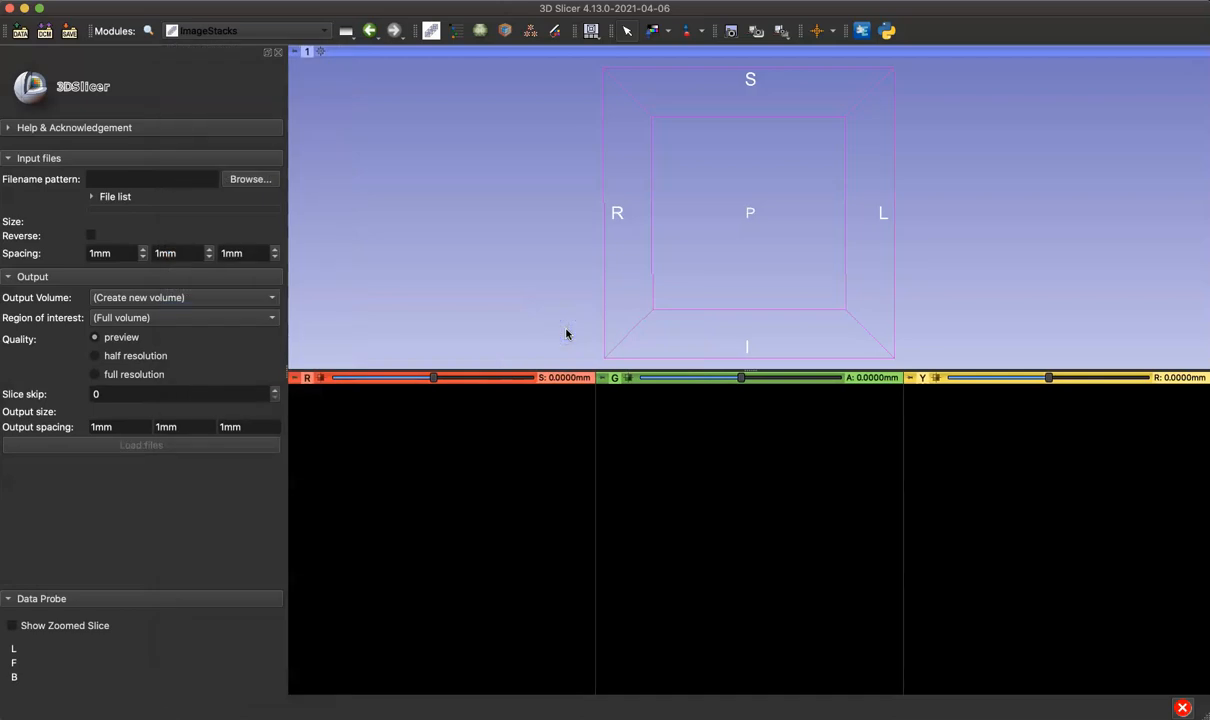
mouse_move(275, 220)
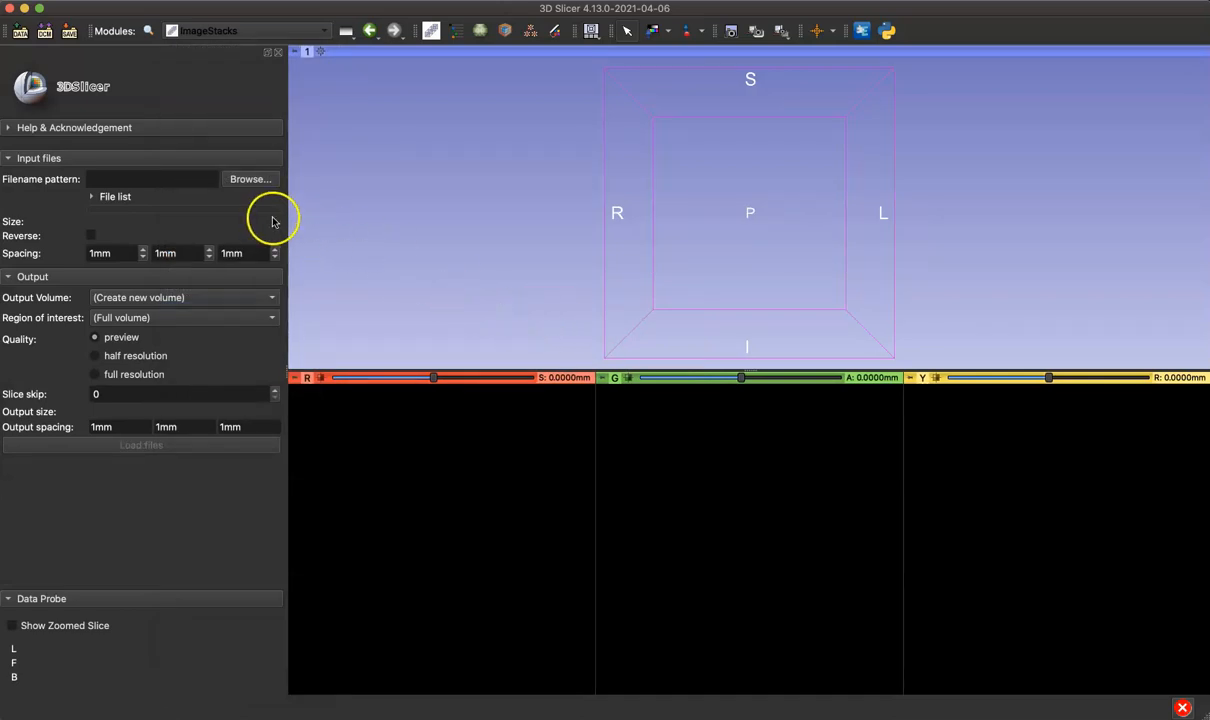
Widen the module panel and expand the empty input file list
drag(288, 227, 408, 227)
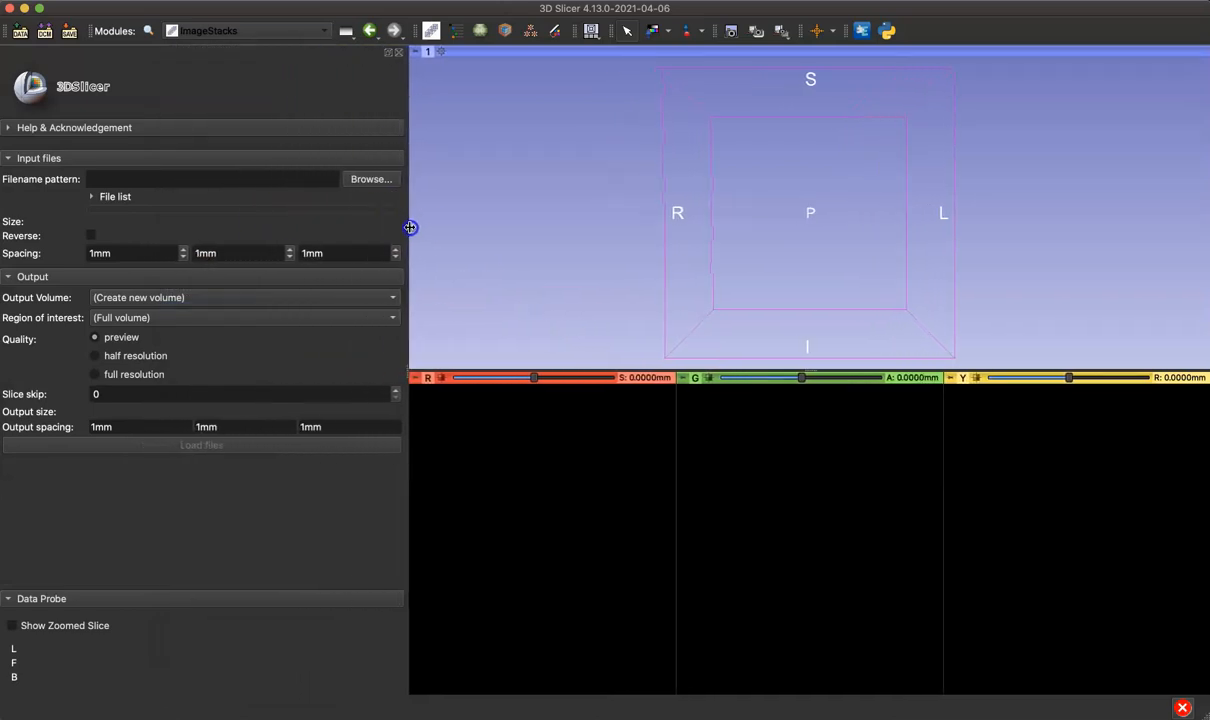
click(115, 196)
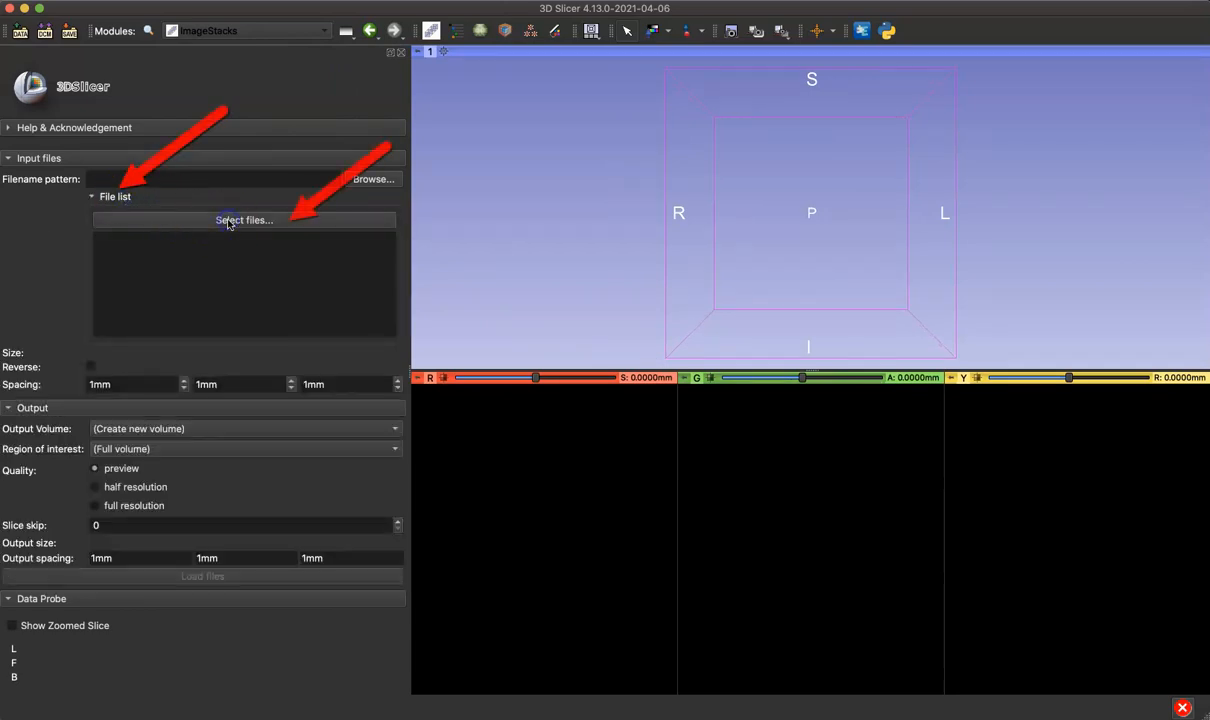
Browse from Select files to the P. pithecia - Adult Cranium folder in 3DSlicer Scans
click(244, 220)
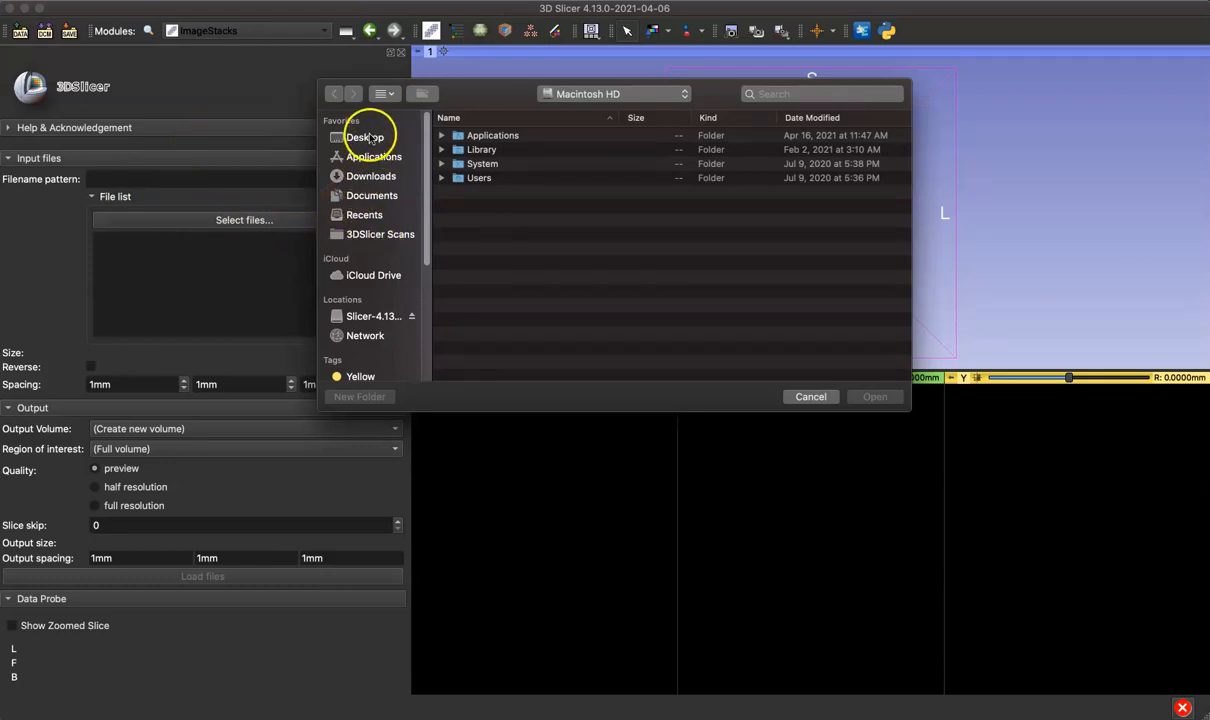
mouse_move(375, 234)
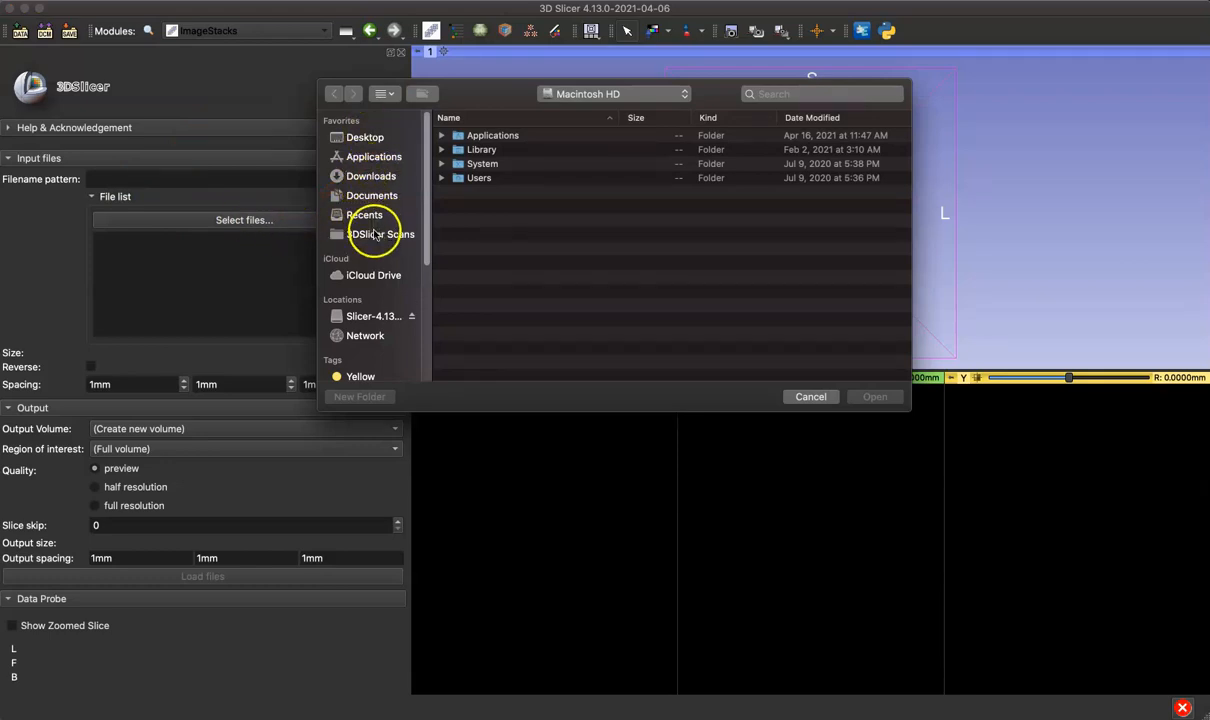
click(381, 234)
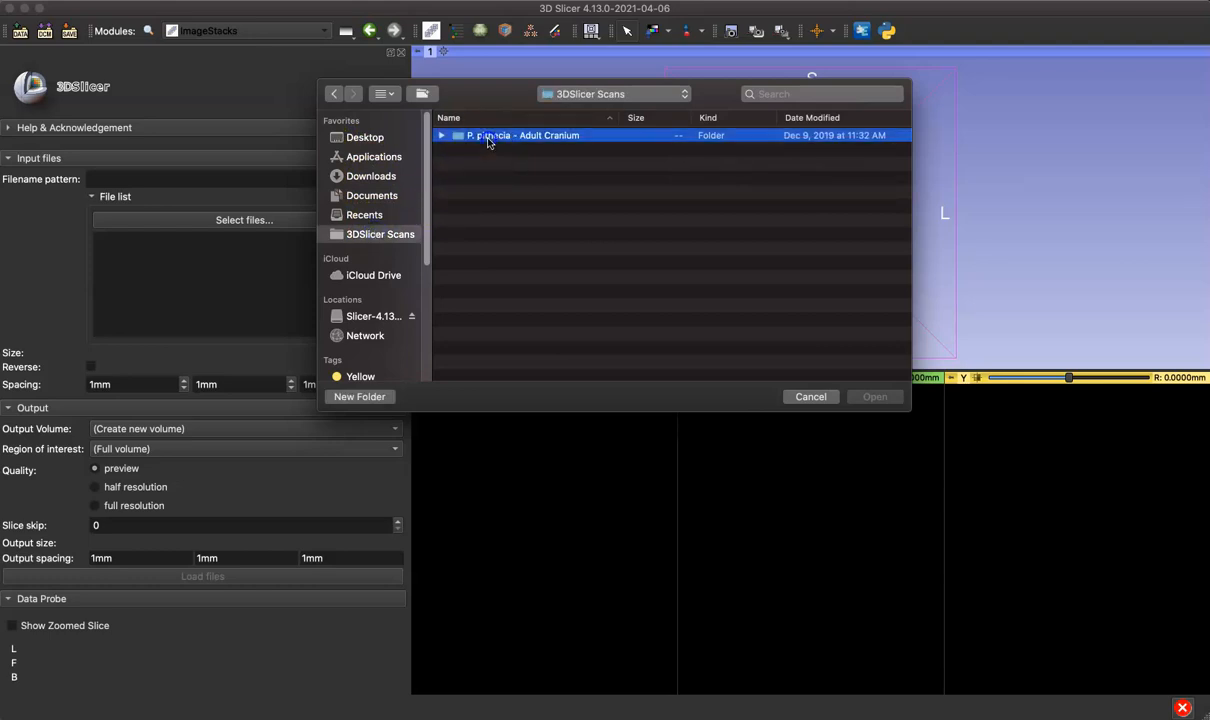
double_click(521, 135)
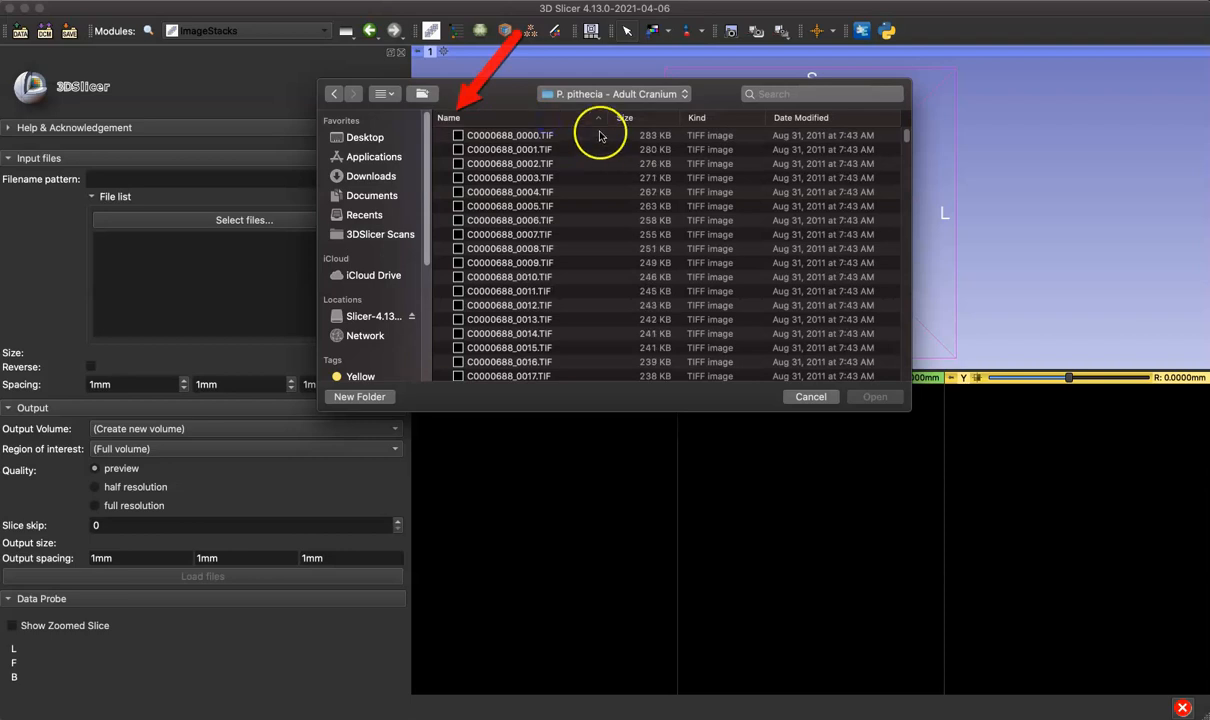
click(510, 135)
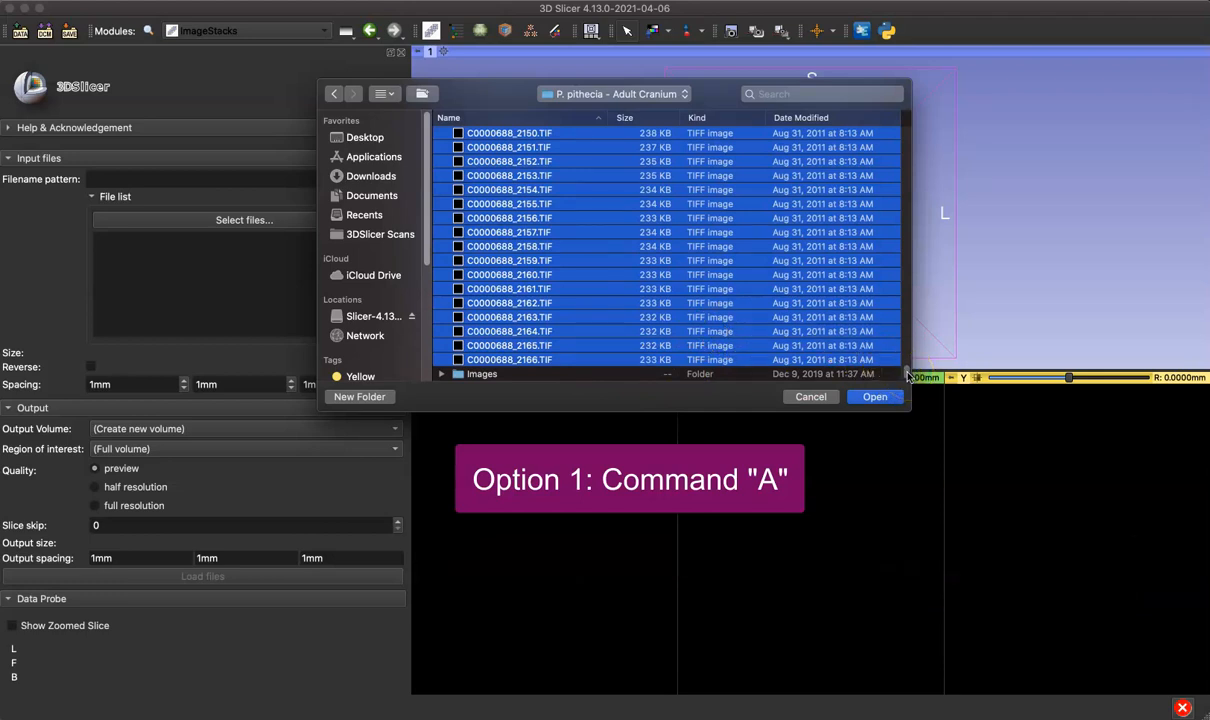
Select all the TIFF slices and load them as the 2048×2048×2167 input stack
scroll(up, 3)
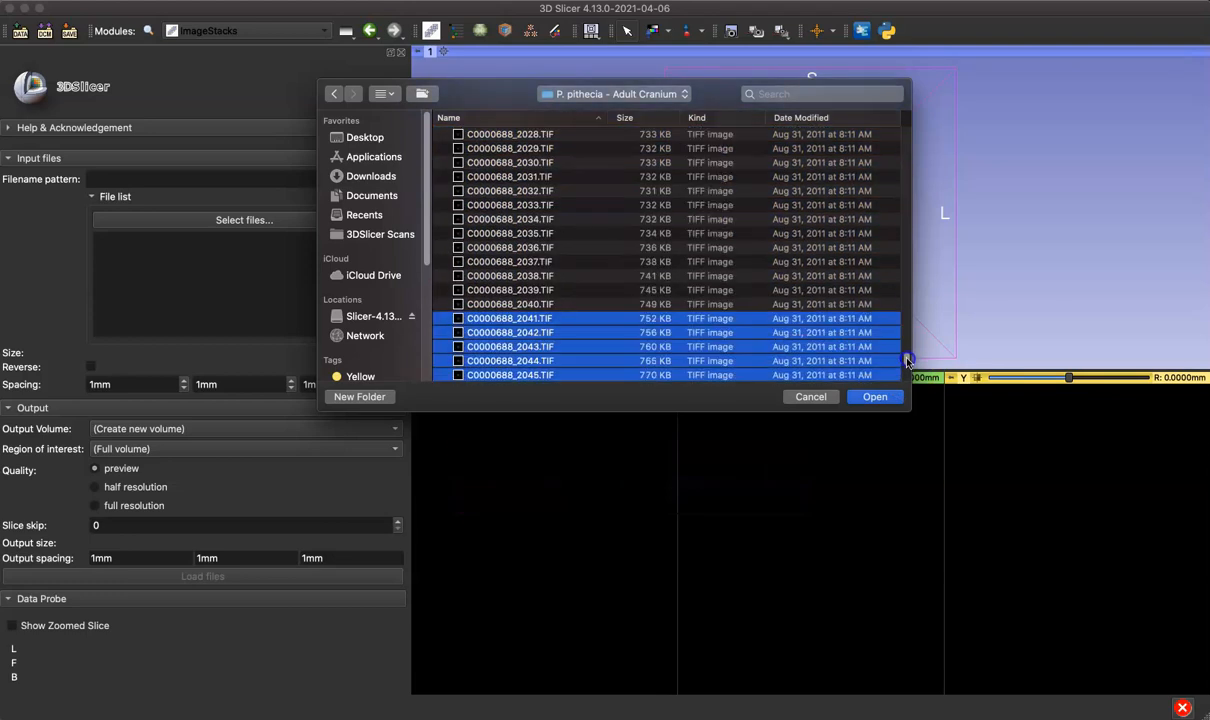
mouse_move(590, 303)
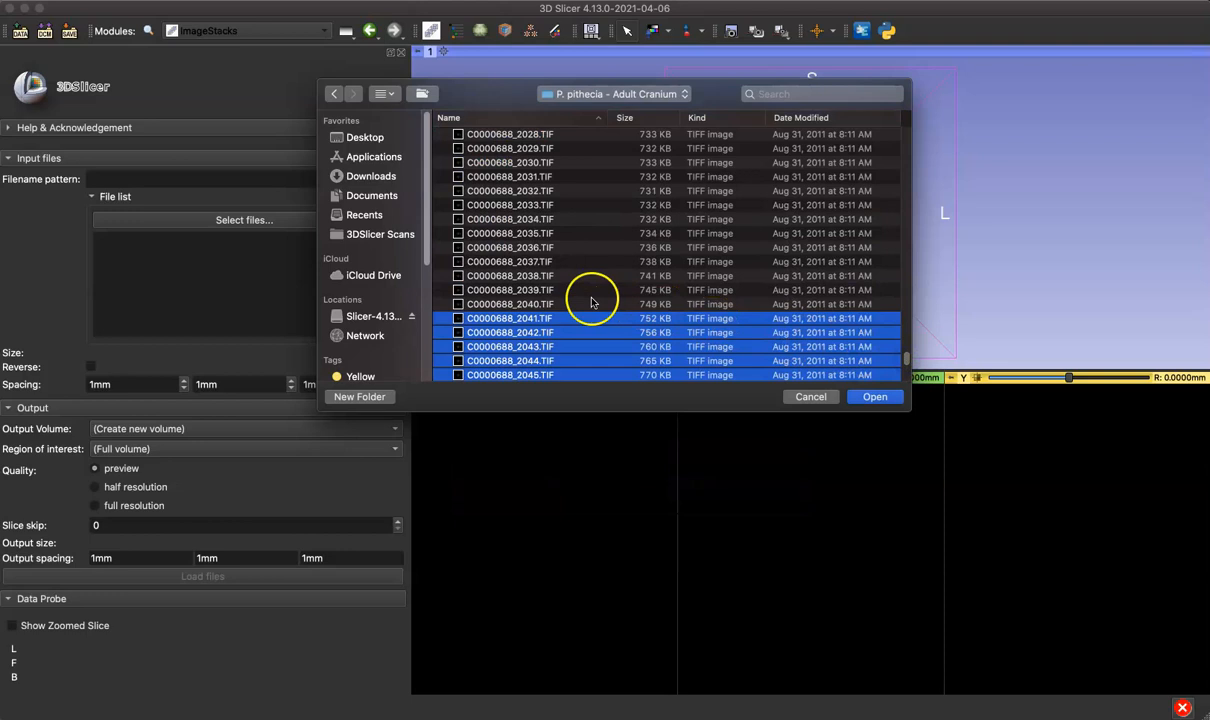
mouse_move(593, 304)
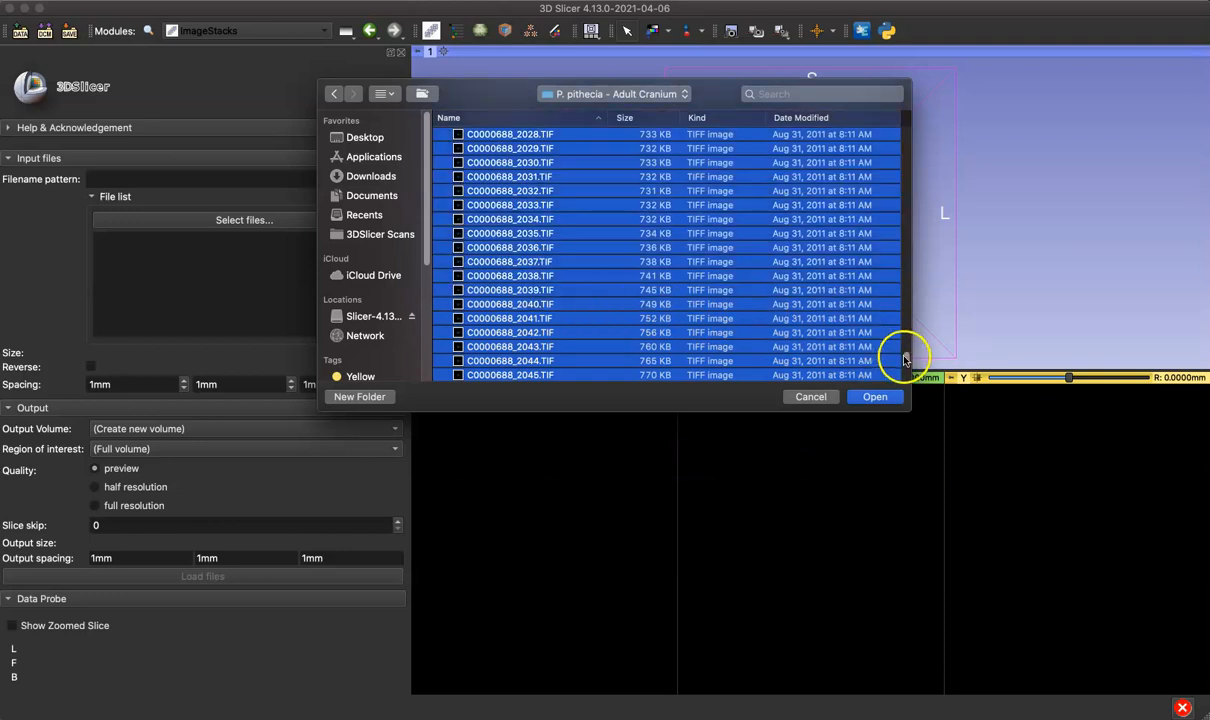
scroll(down, 3)
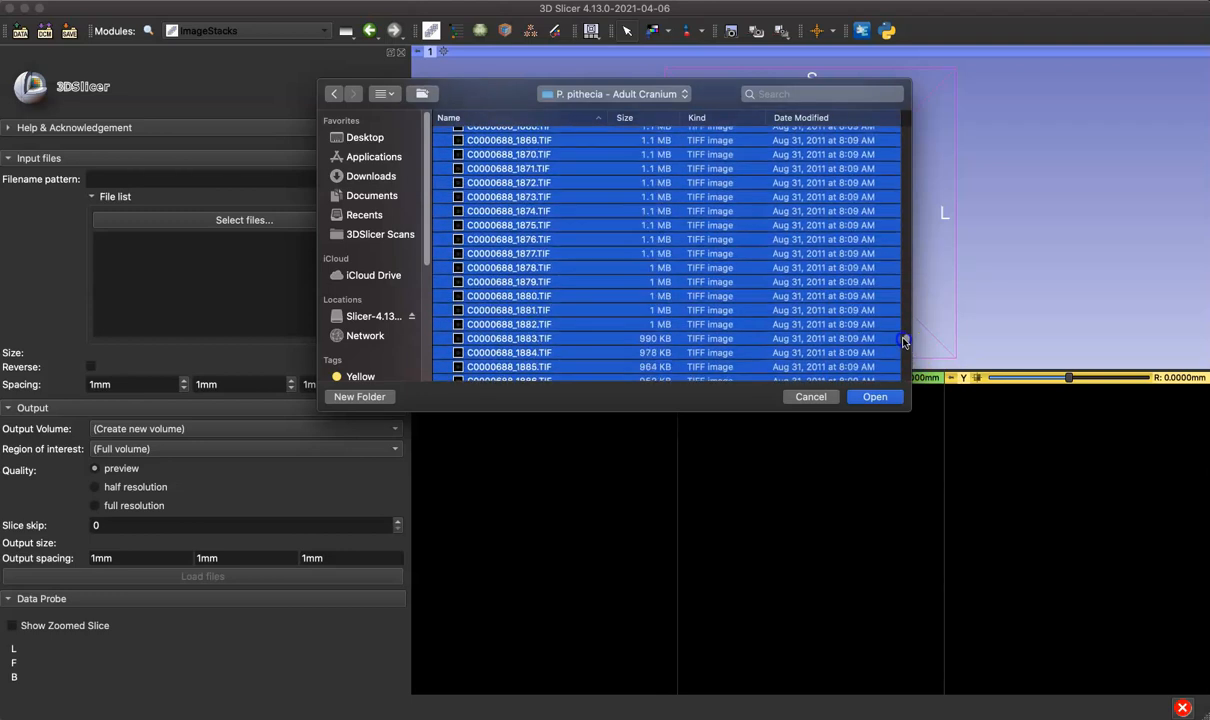
scroll(up, 3)
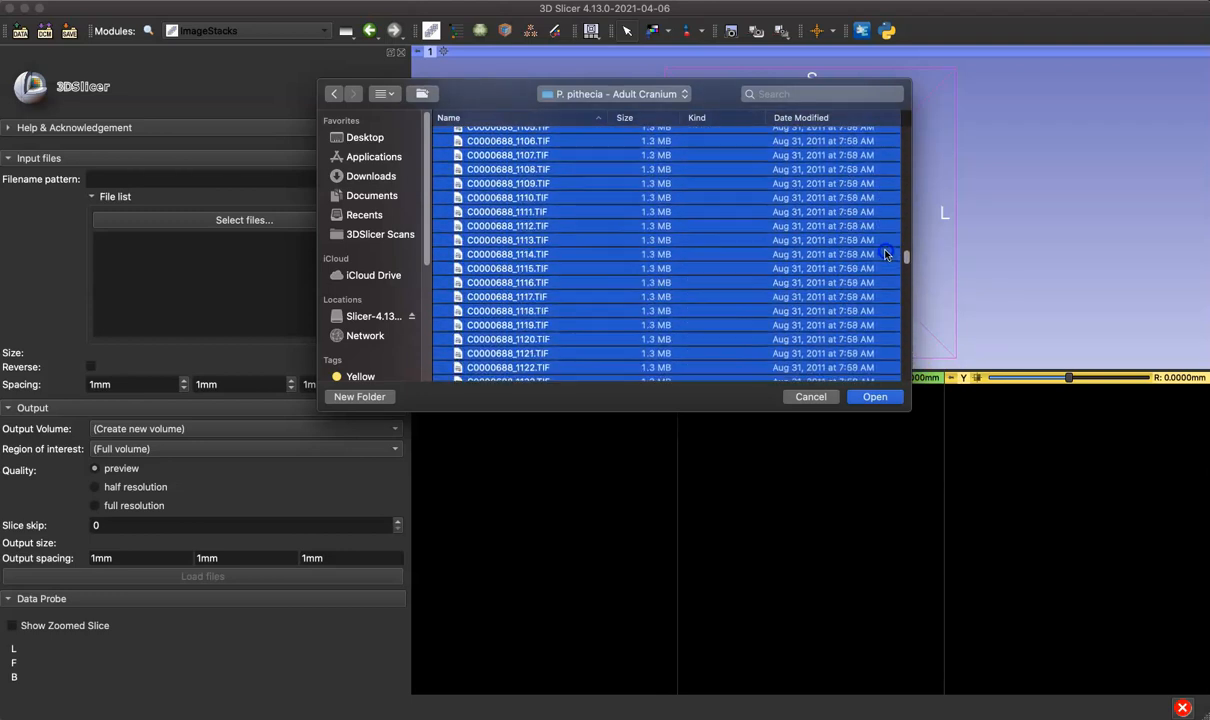
scroll(up, 3)
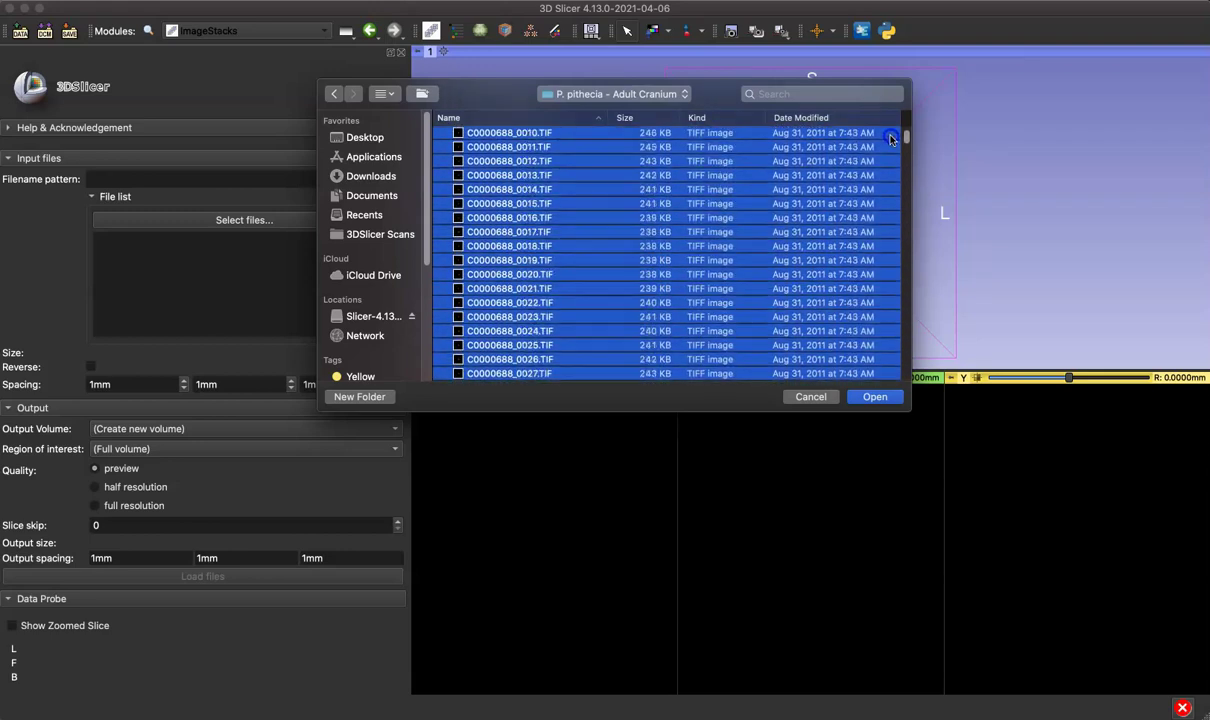
scroll(up, 3)
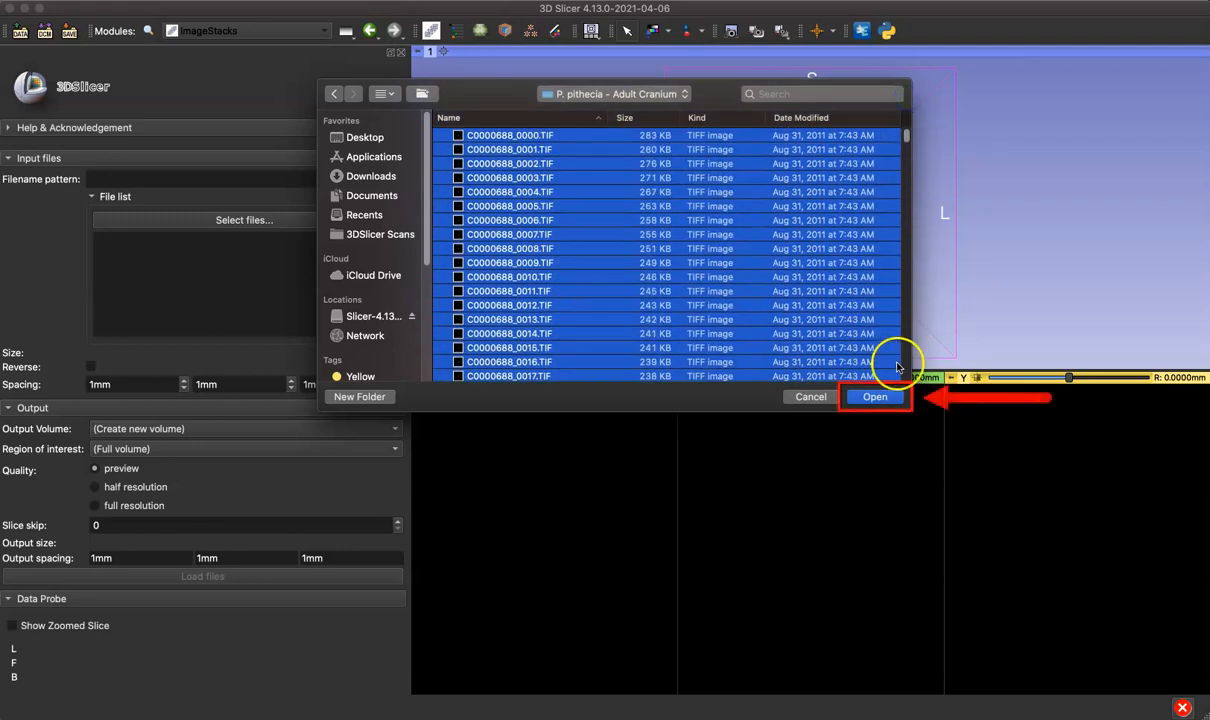
click(874, 396)
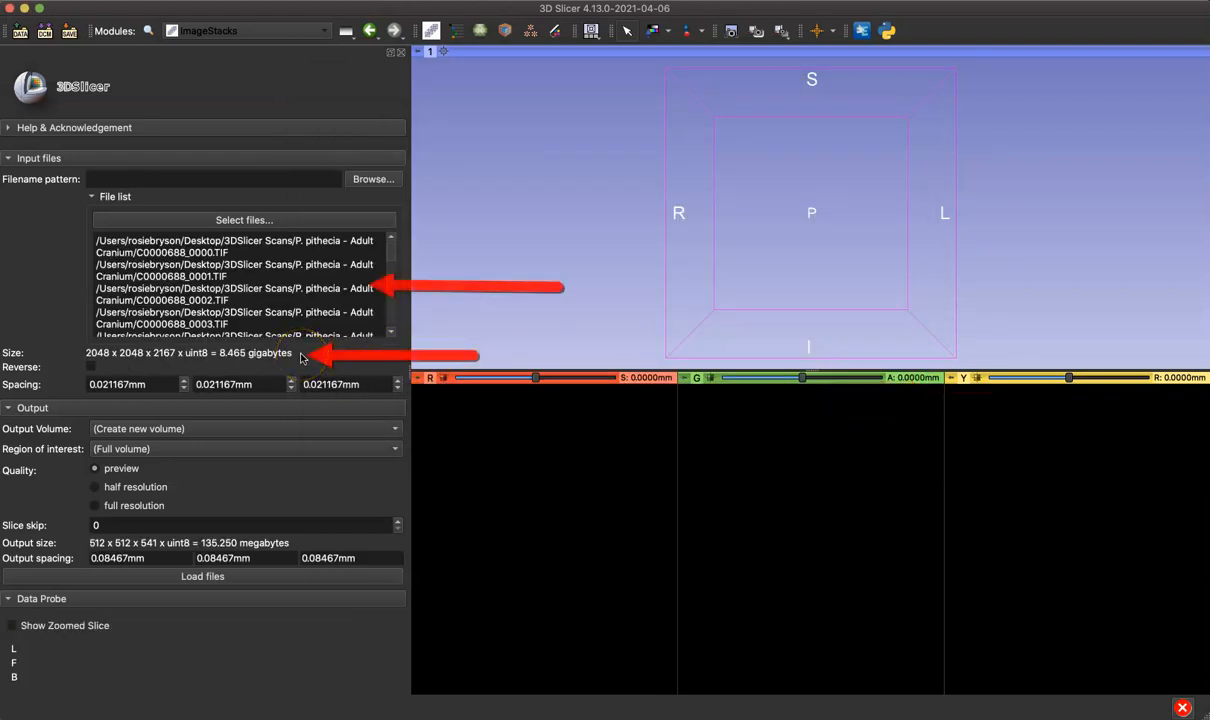
mouse_move(400, 388)
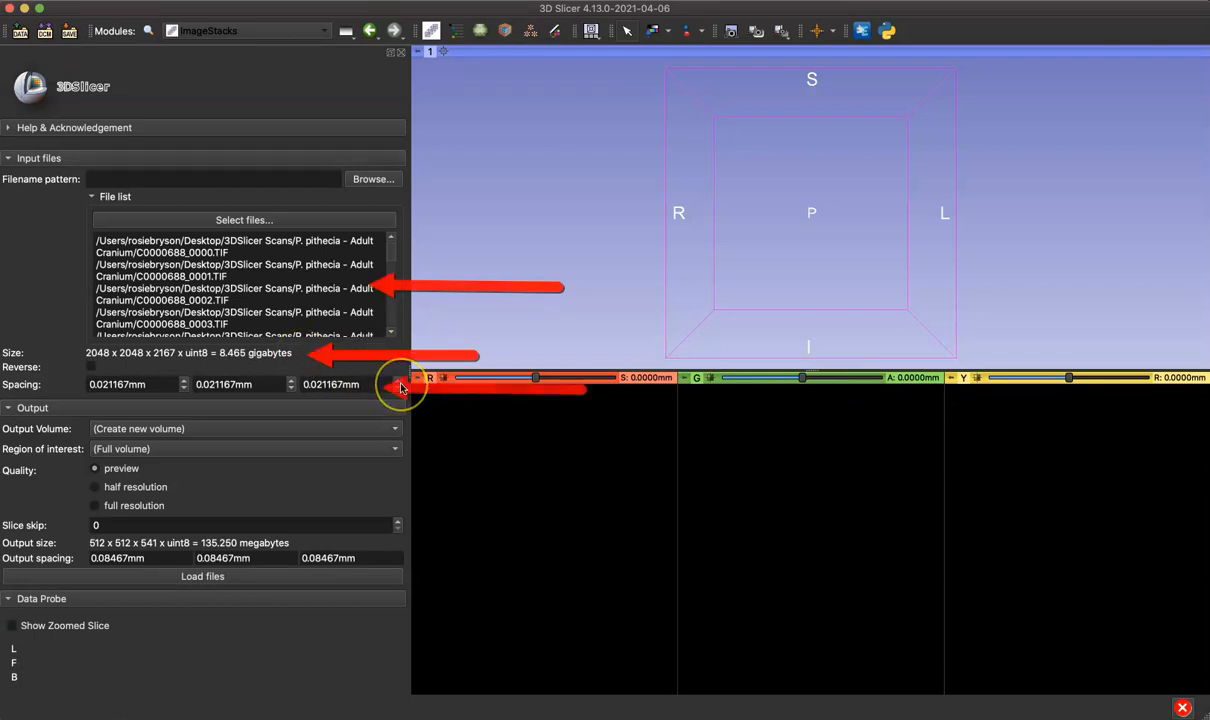
mouse_move(400, 388)
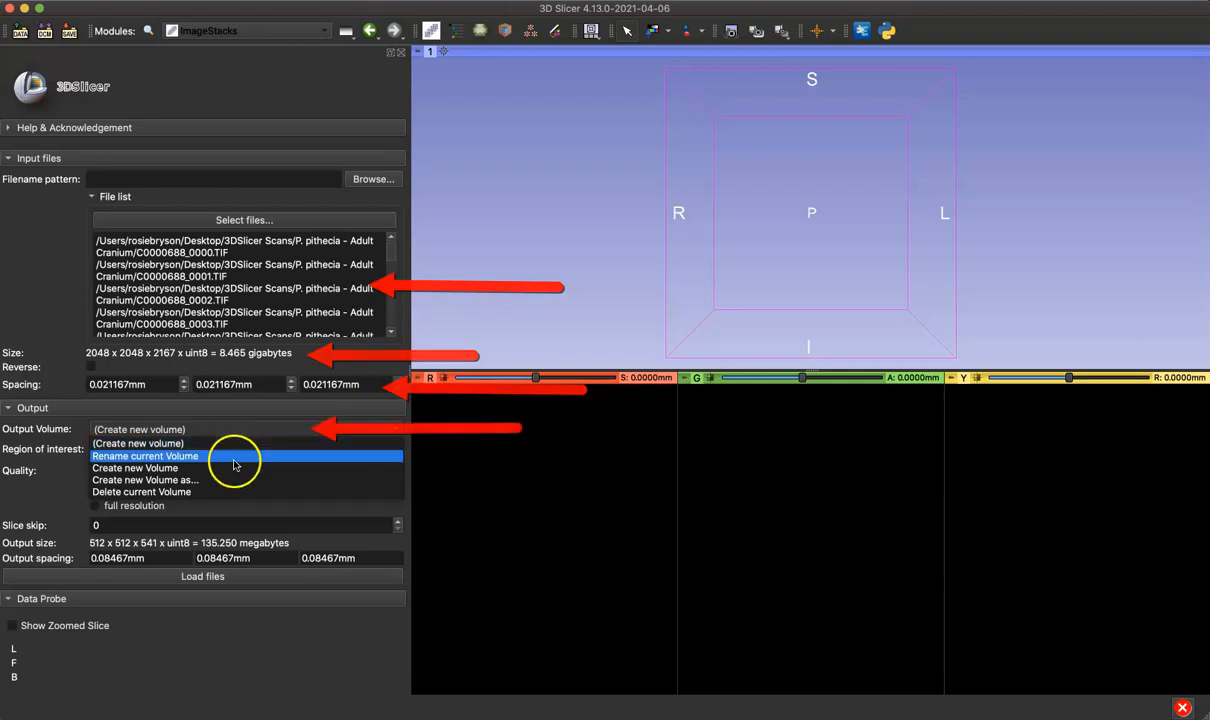
Rename the output volume to 'Adult Cranium'
click(145, 456)
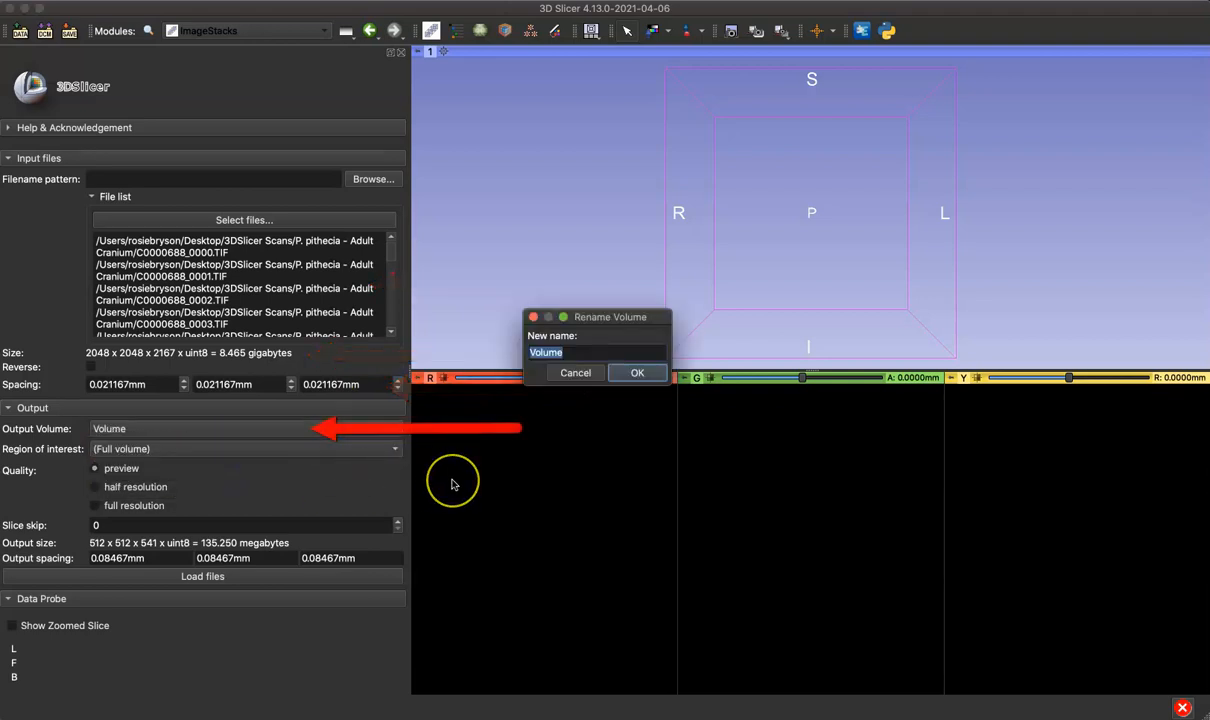
text(Adult)
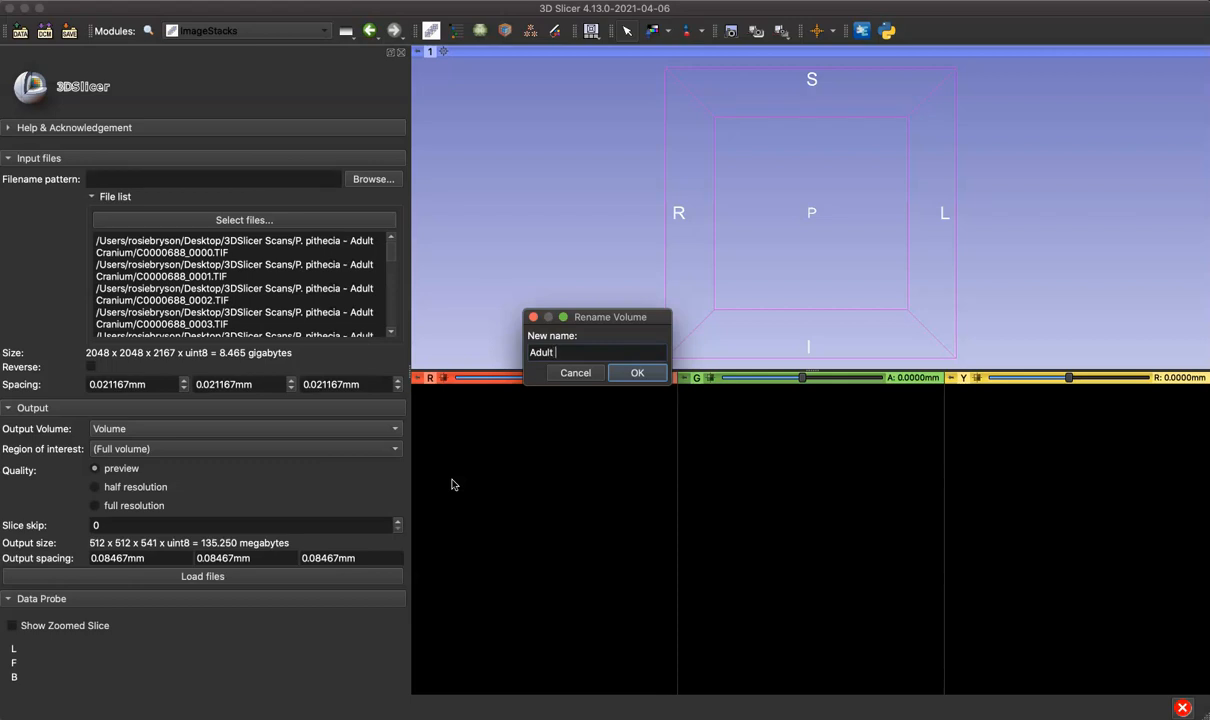
text(Cranium)
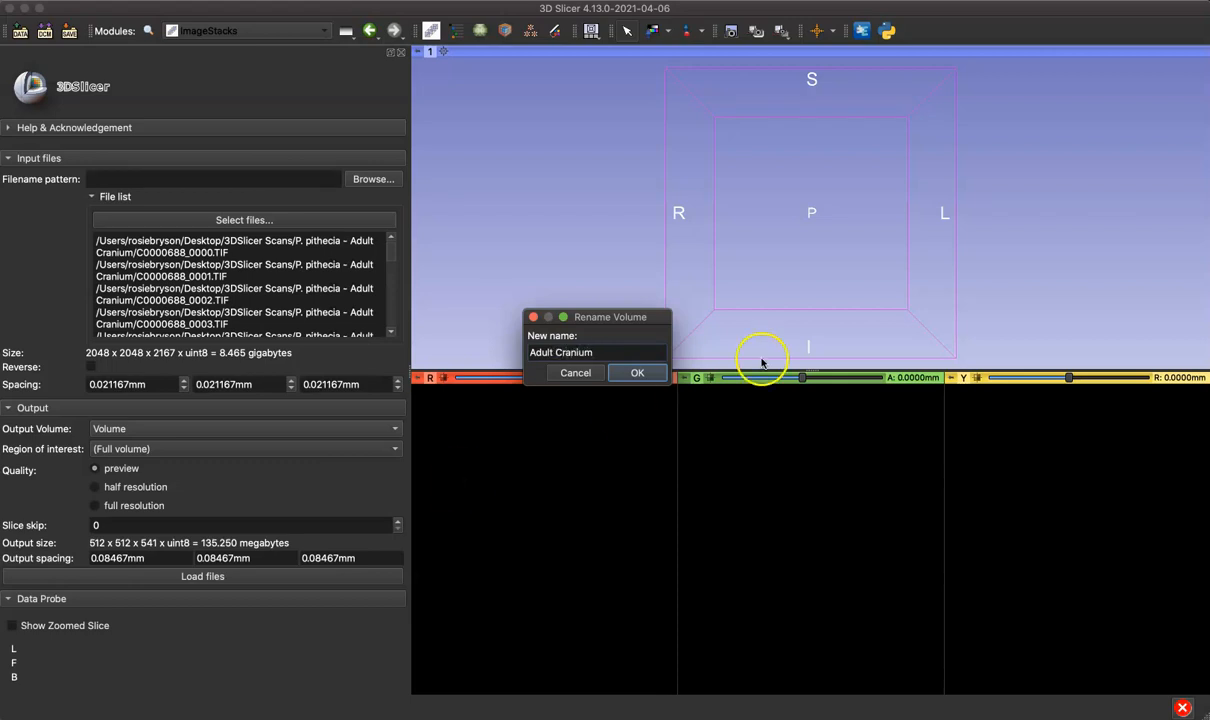
click(637, 372)
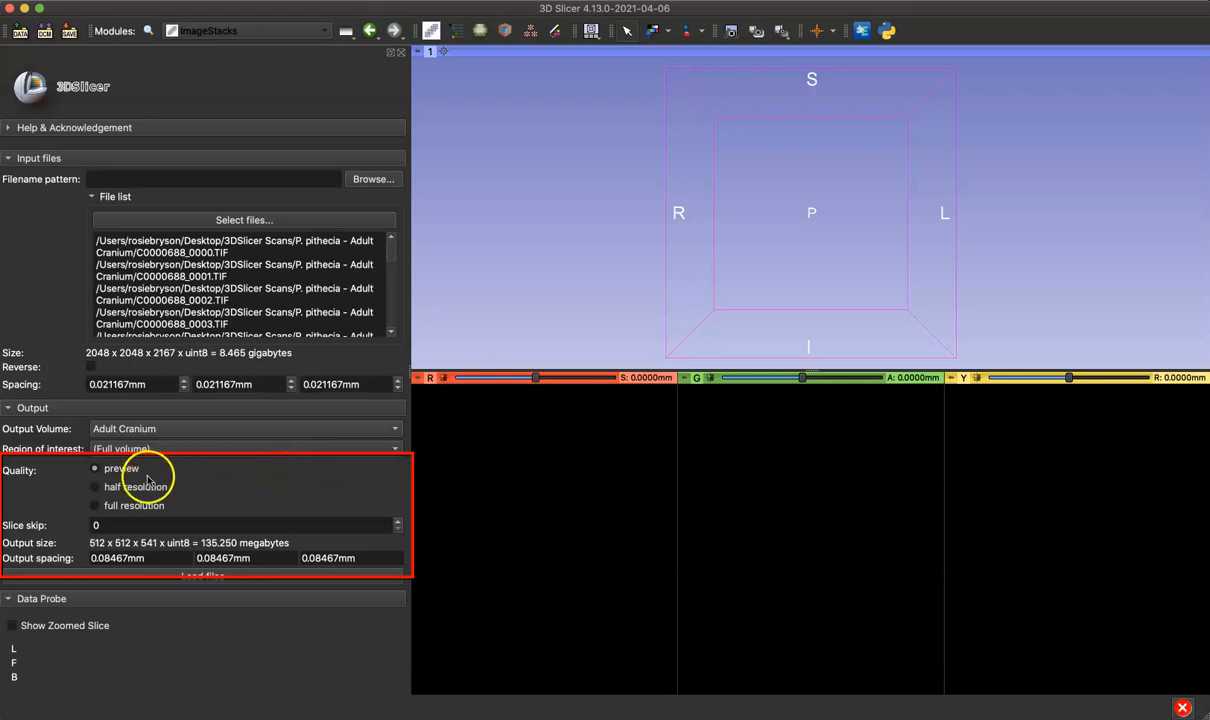
Compare full resolution, then settle on half-resolution output quality (1024×1024×1083)
click(95, 487)
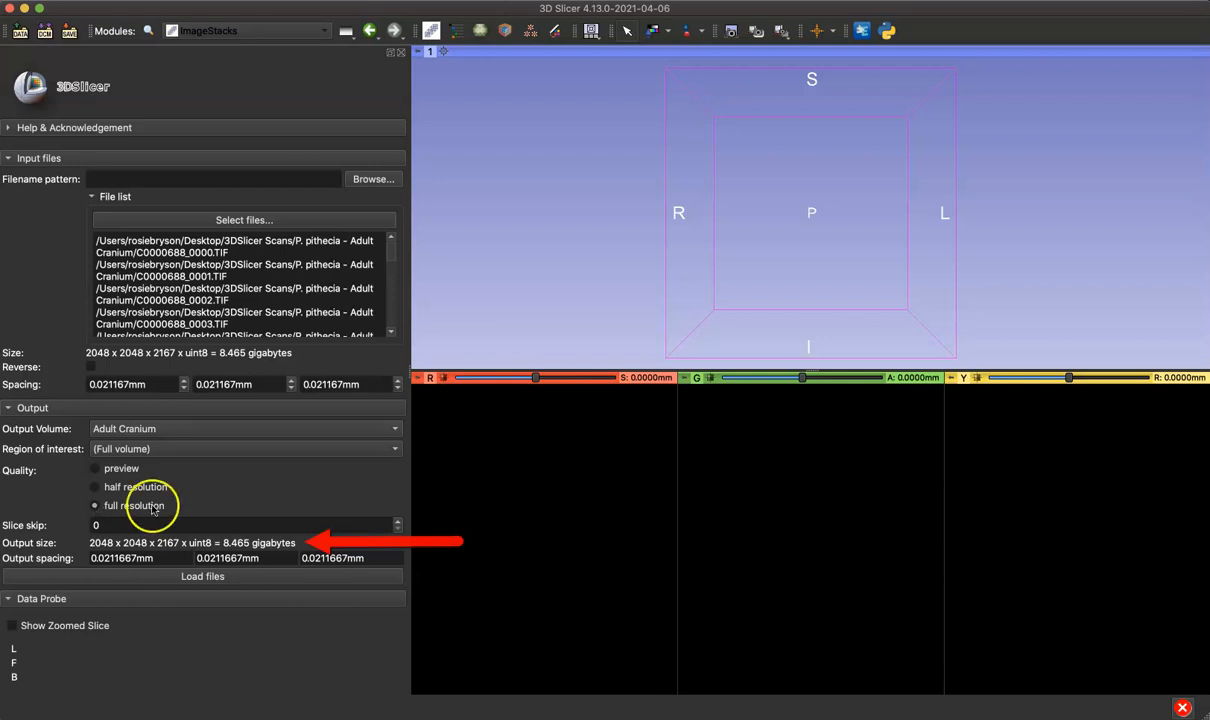
click(94, 487)
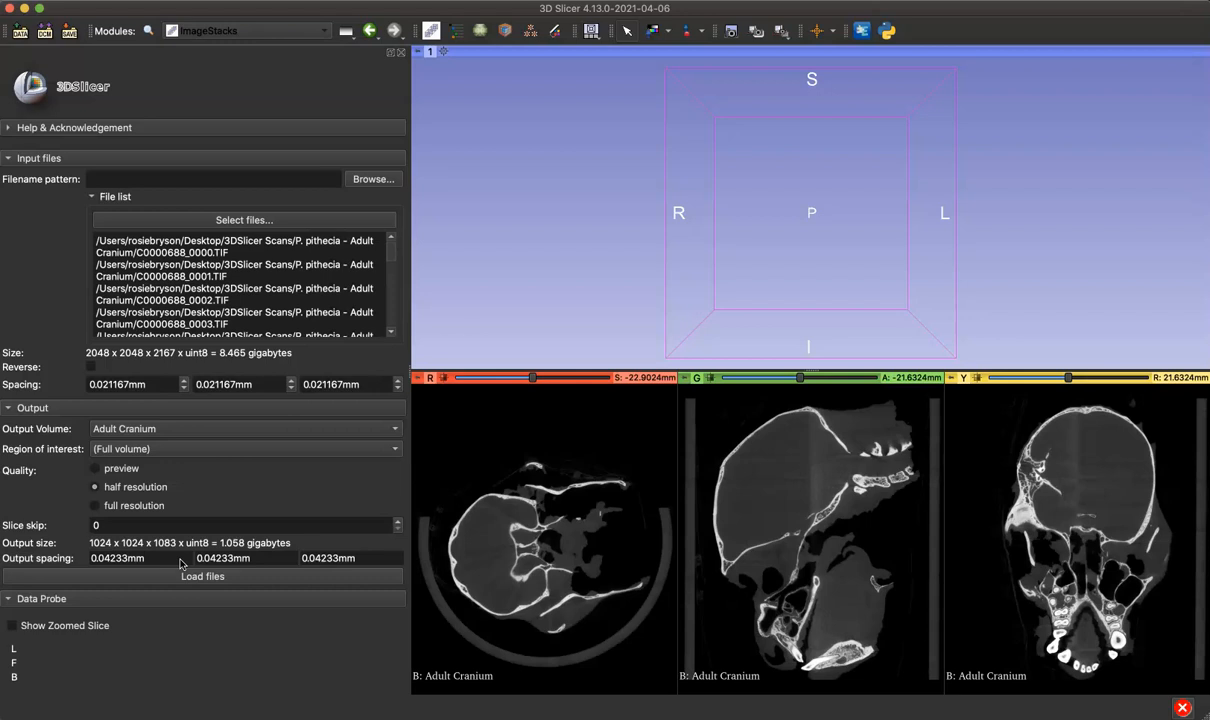
mouse_move(490, 434)
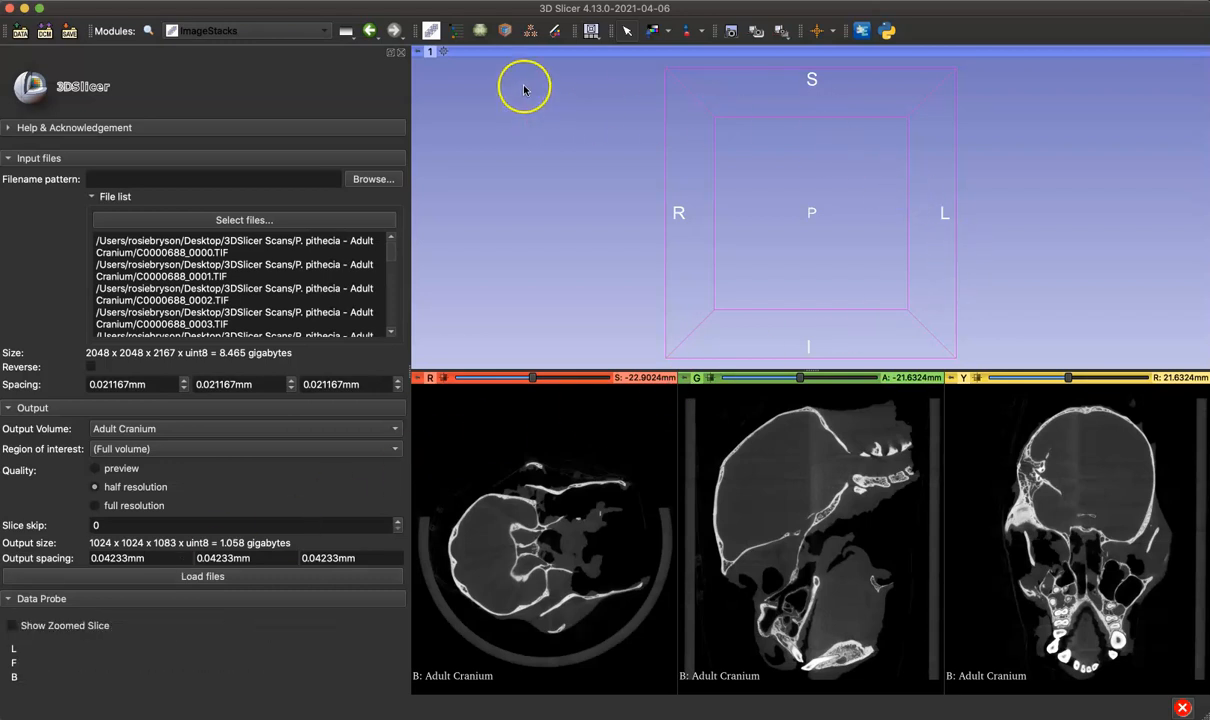
Switch to the Volume Rendering module for the Adult Cranium volume
click(312, 30)
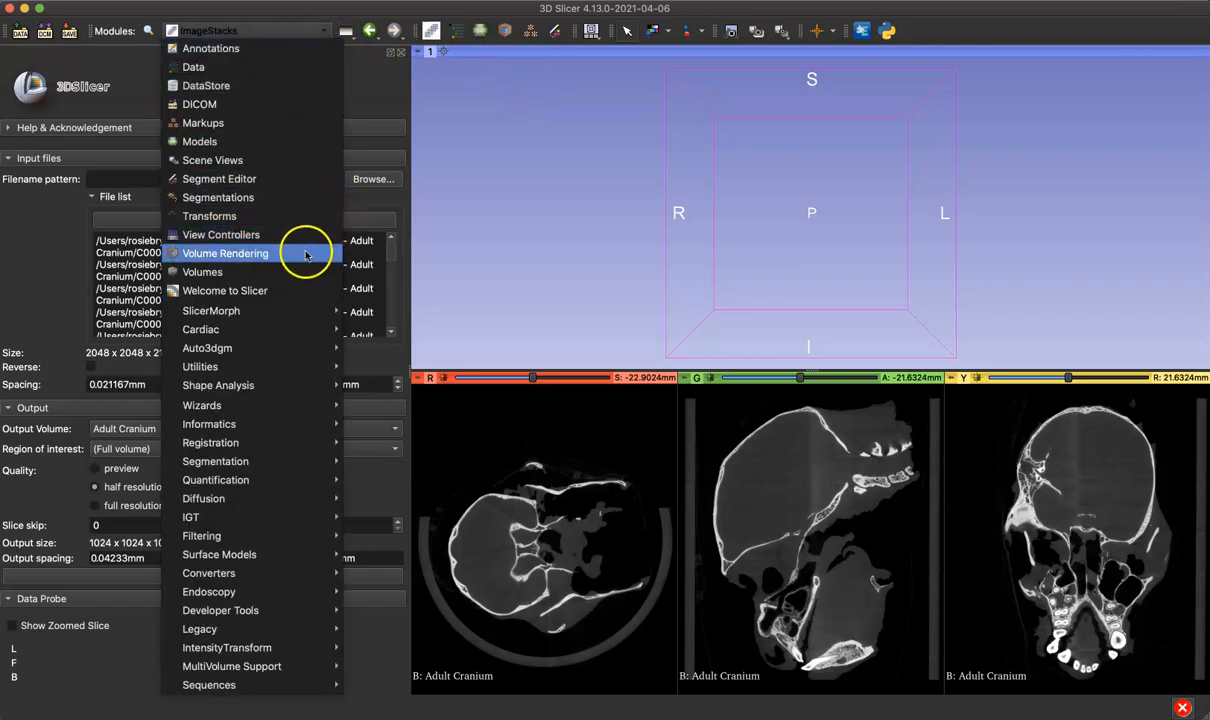
click(225, 253)
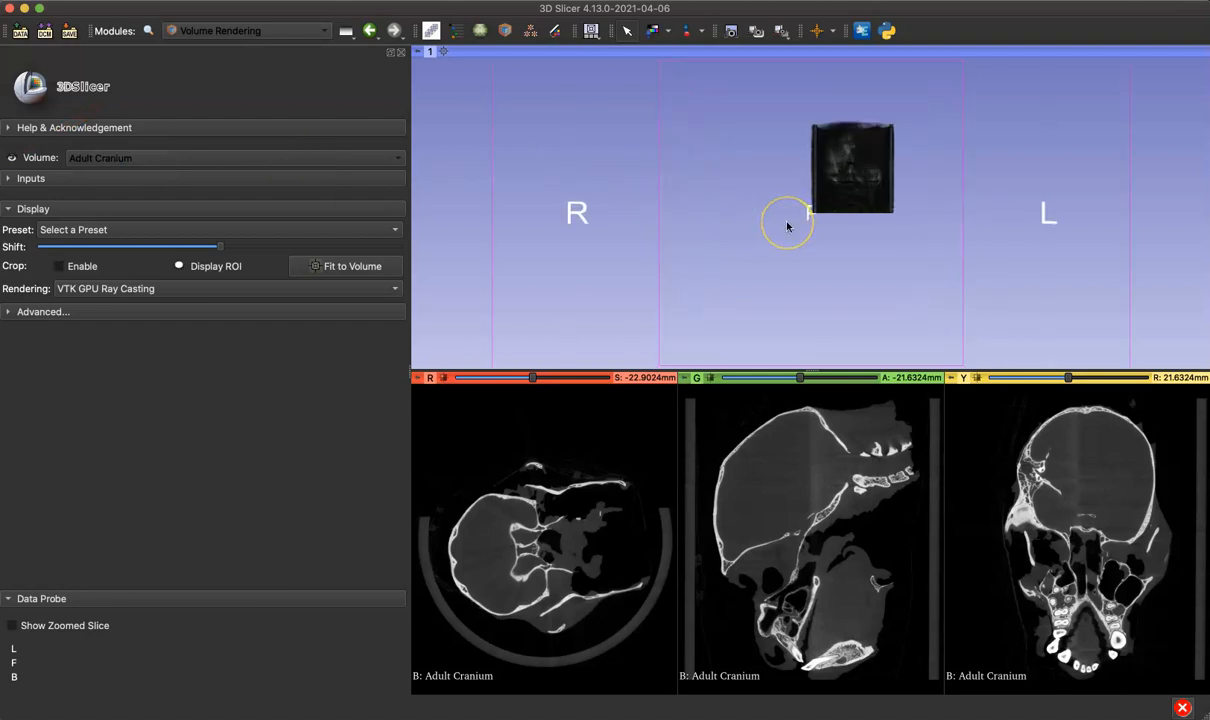
Shift the rendering to show skull bone, then rotate it to front and side profiles
drag(788, 225, 885, 190)
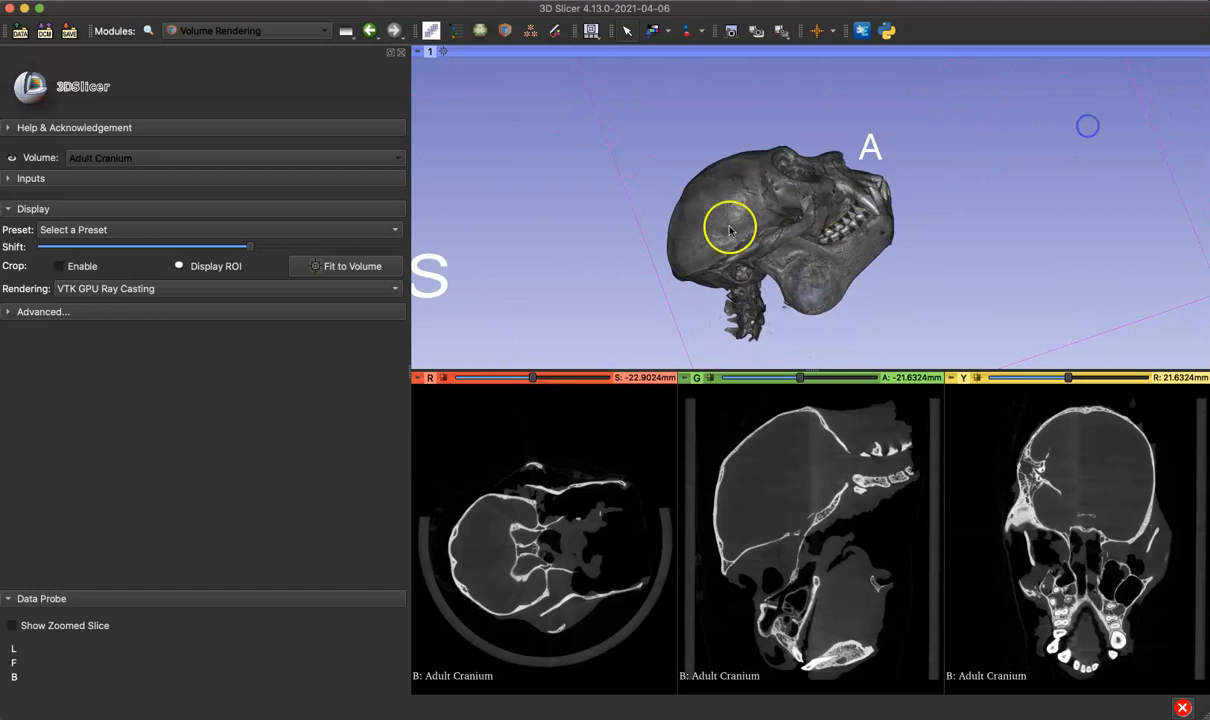
drag(730, 227, 700, 205)
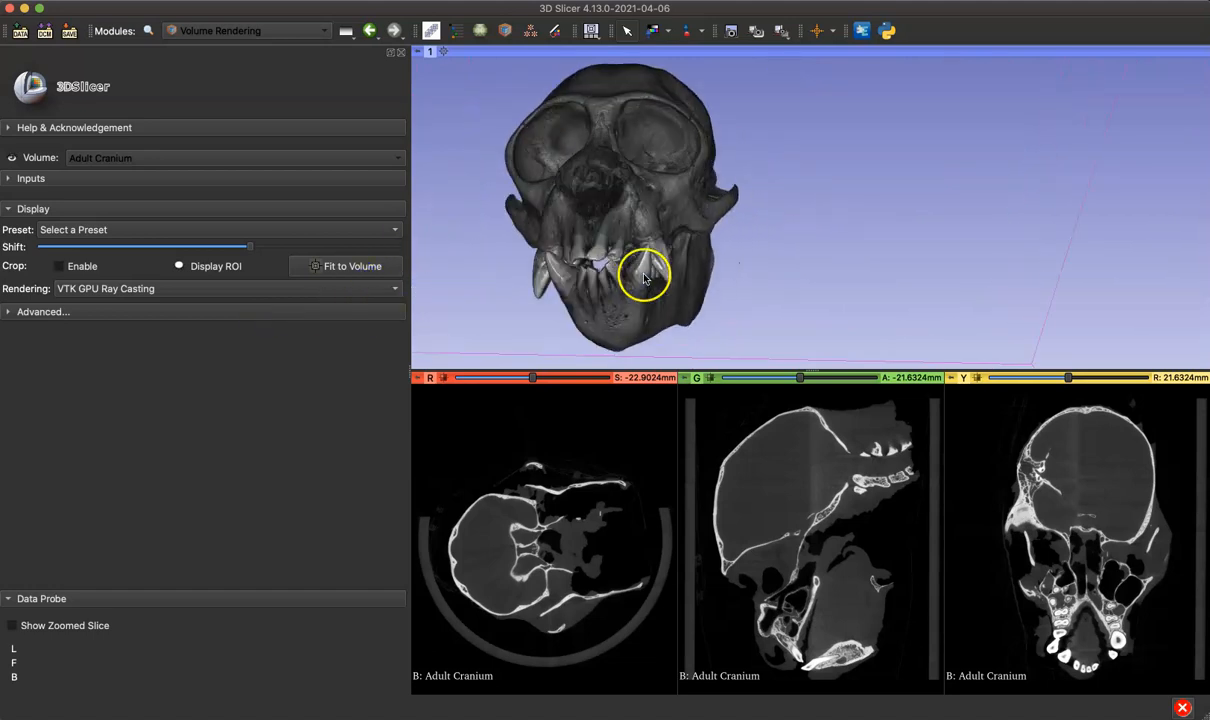
drag(645, 275, 892, 252)
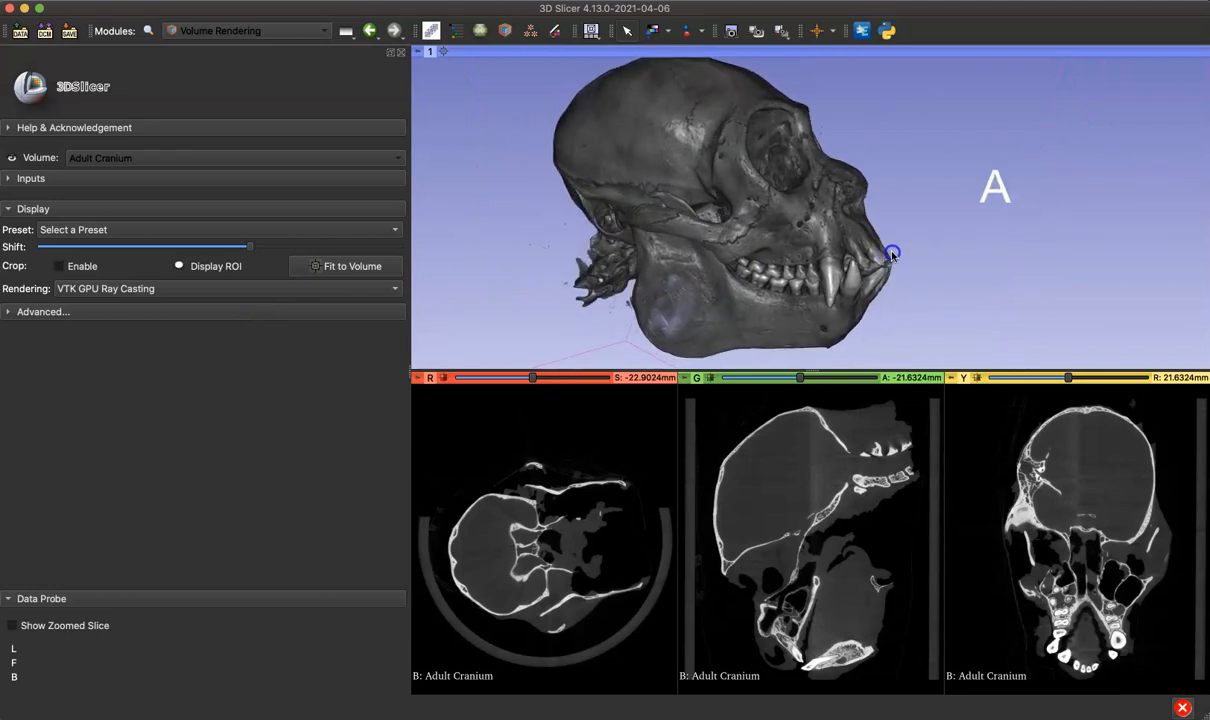
drag(892, 251, 908, 263)
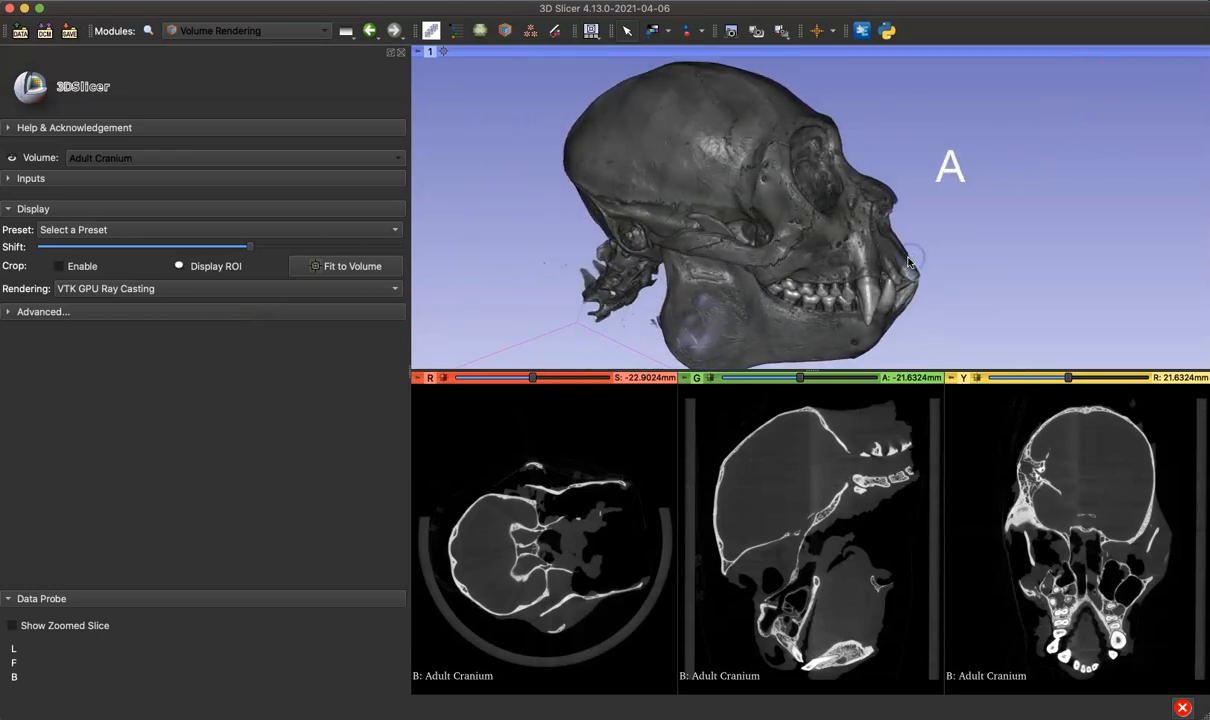